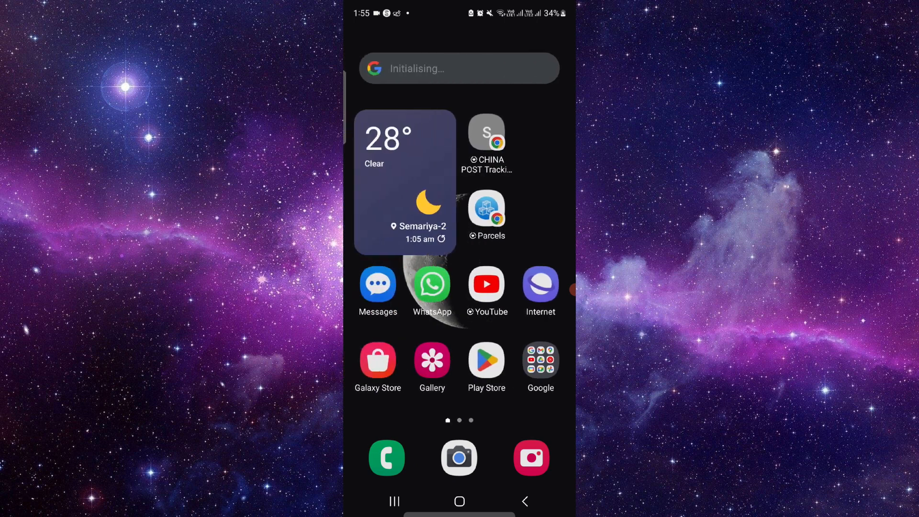
Step: Launch the Google Play Store from the Android home screen
click(486, 359)
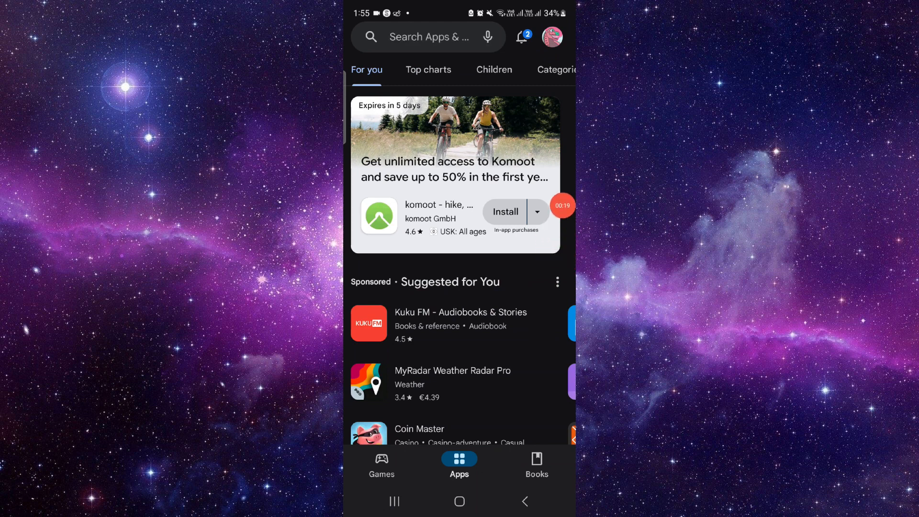
Step: Search the Play Store for 'jawa camera app' via the typed 'jaw' suggestion
click(427, 38)
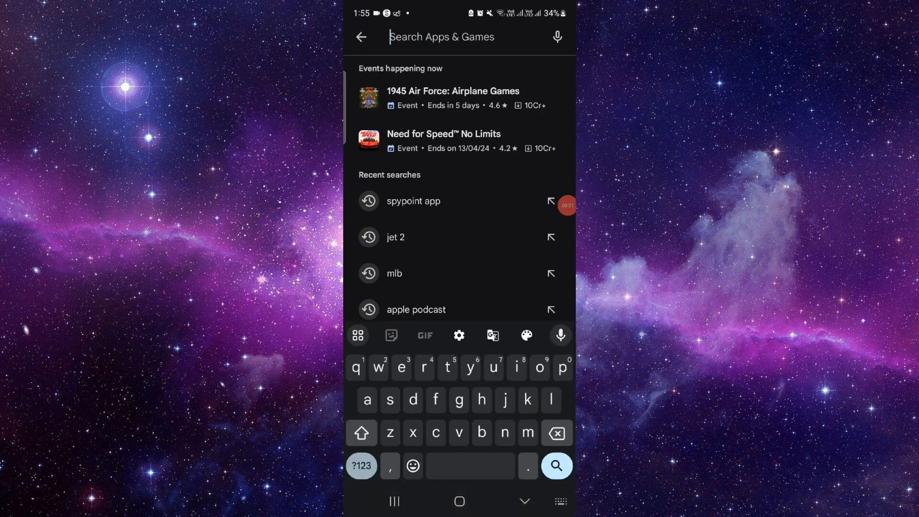
text(jawa)
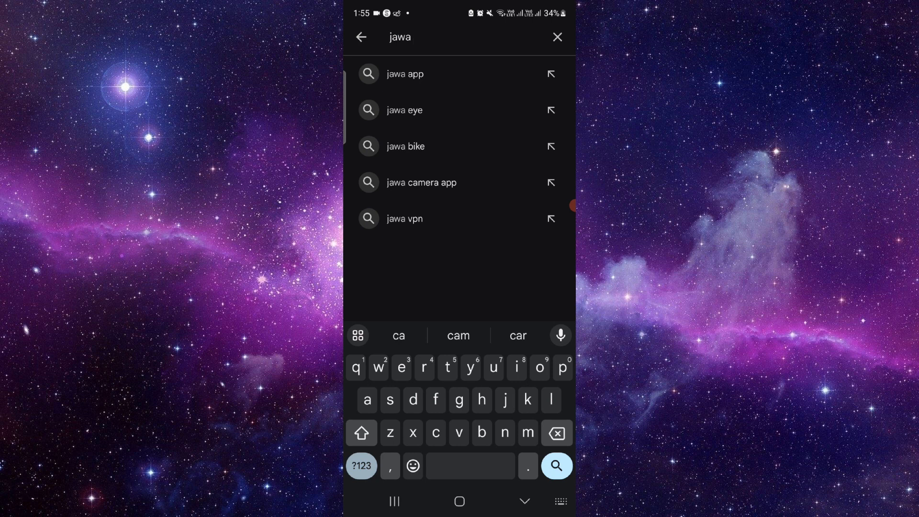
click(421, 182)
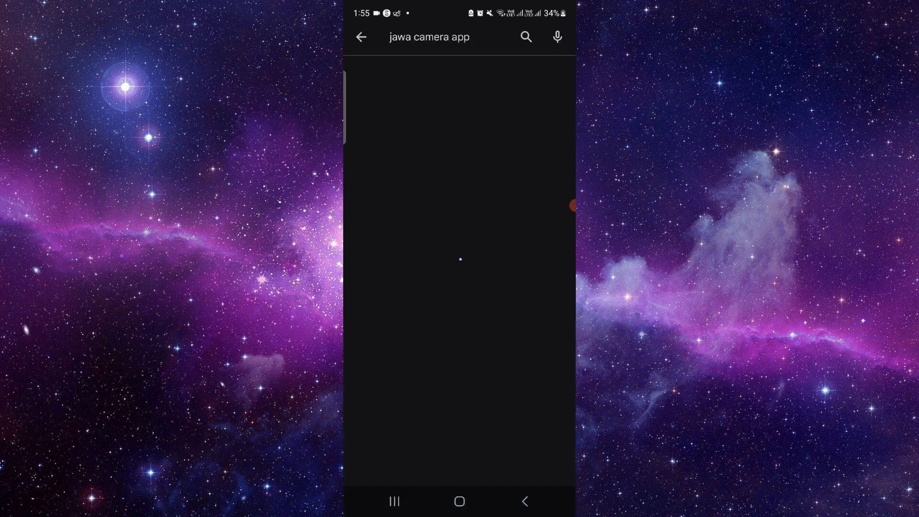